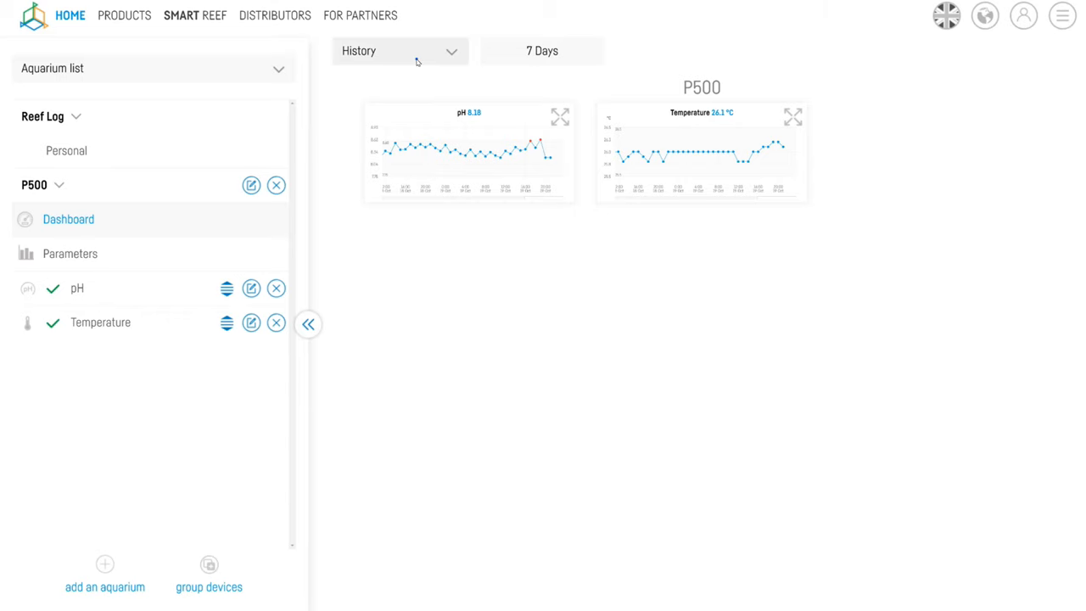
# Step: Show current readings on the P500 dashboard: pH 8.17 and 26.1 °C
pyautogui.click(398, 51)
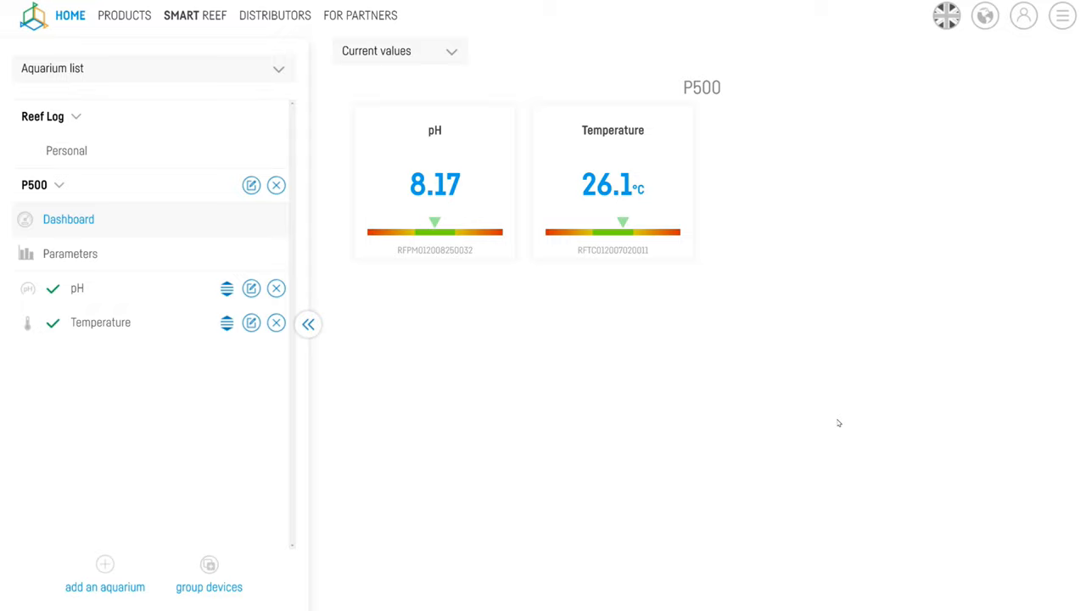
# Step: Open the P500 Temperature page showing 26.1°C current and 26.0°C programmed
pyautogui.click(100, 322)
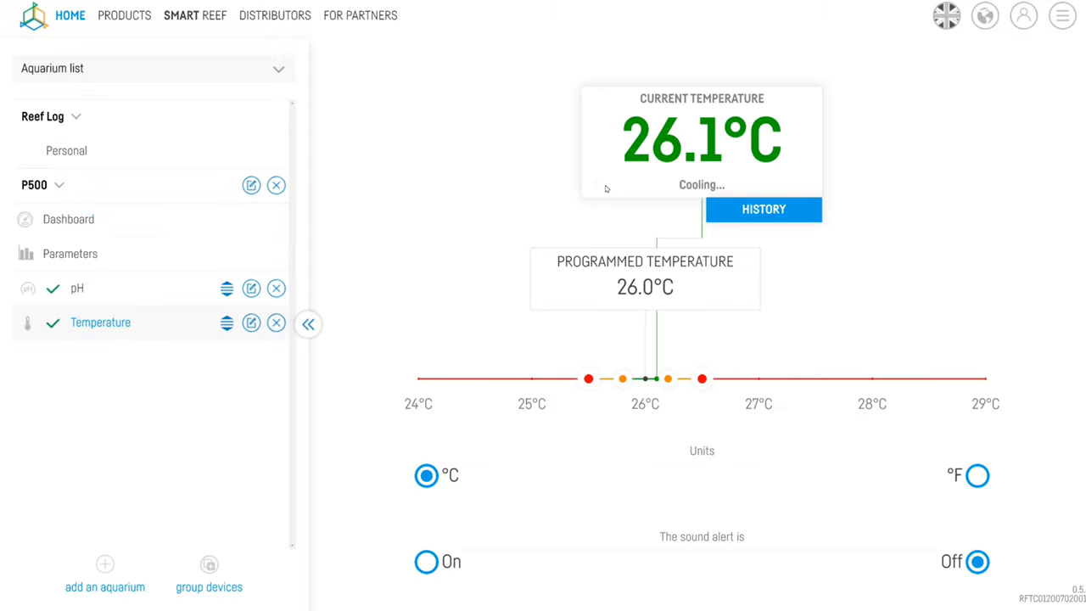
pyautogui.click(762, 209)
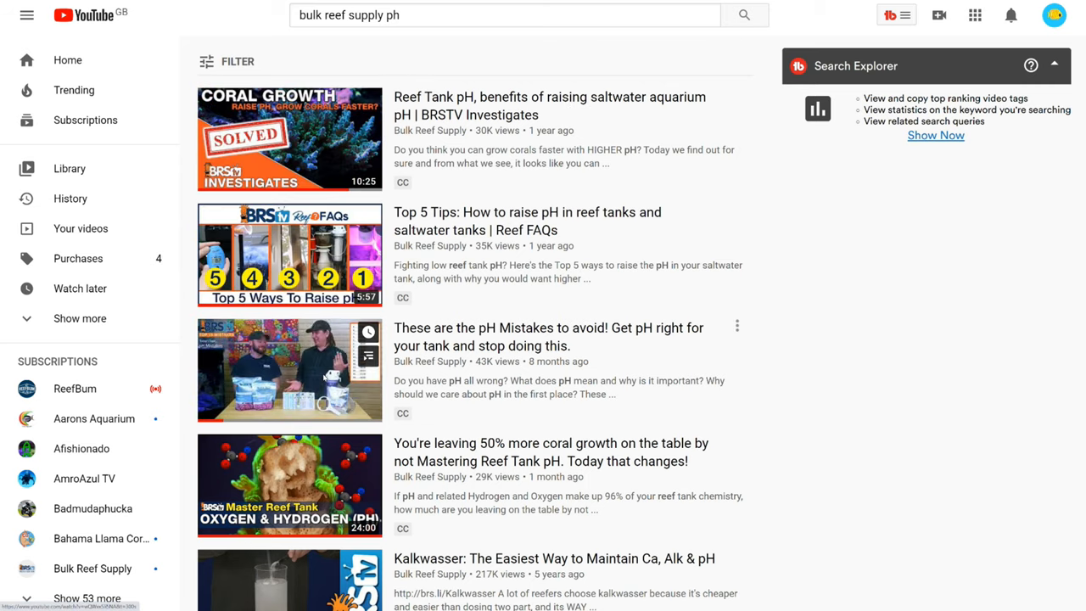
pyautogui.moveTo(329, 424)
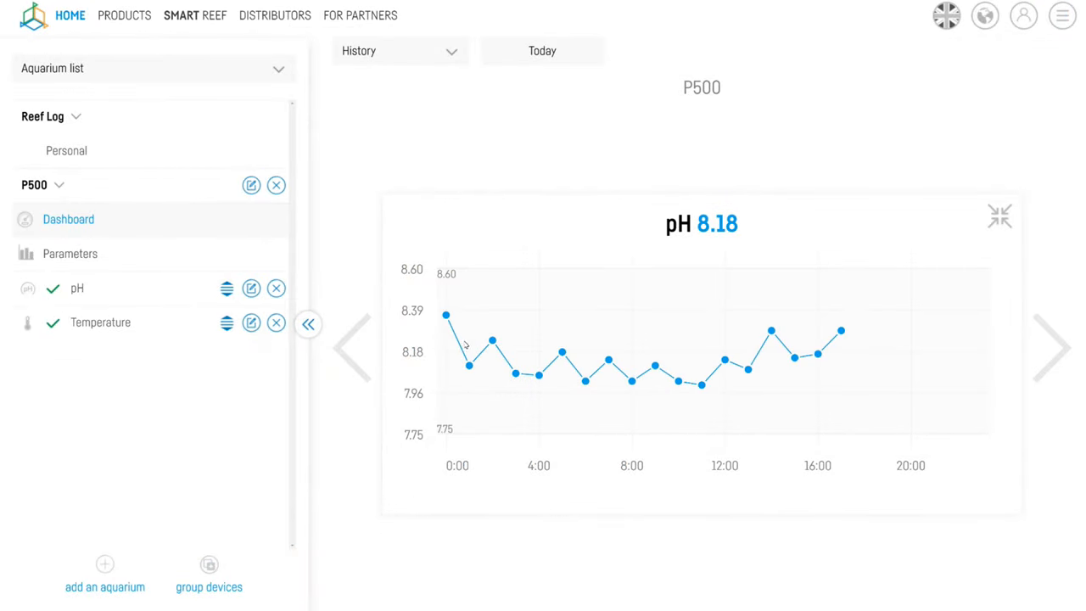
pyautogui.moveTo(515, 372)
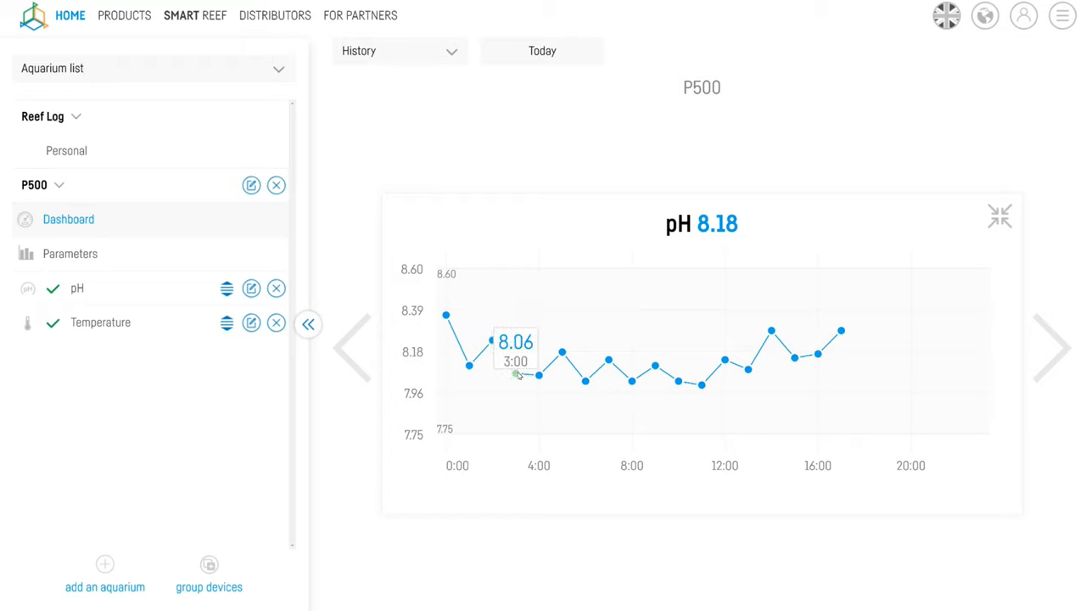
pyautogui.moveTo(600, 372)
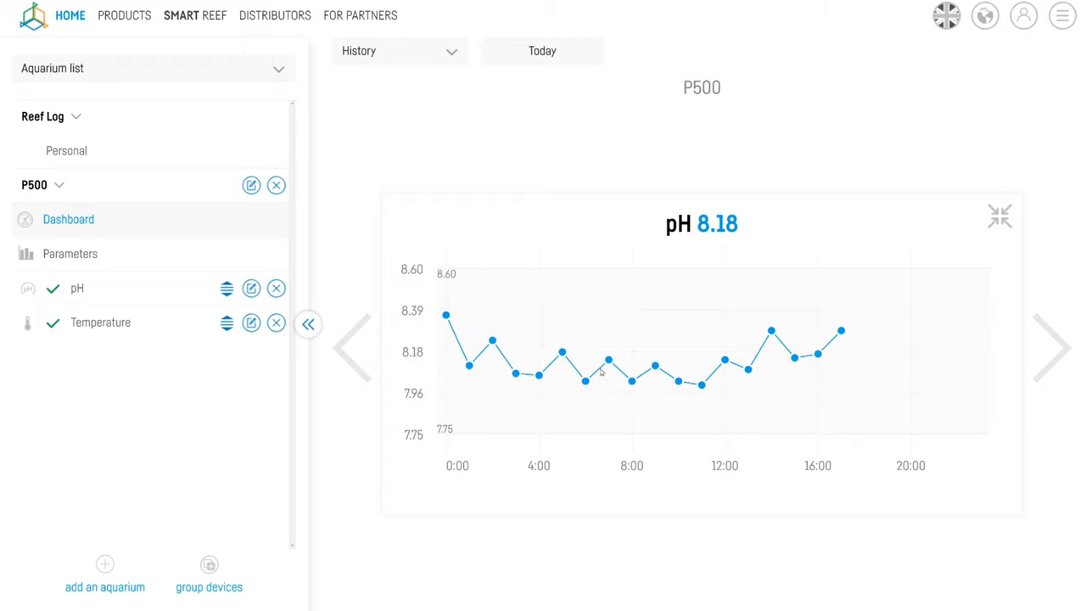
pyautogui.moveTo(677, 383)
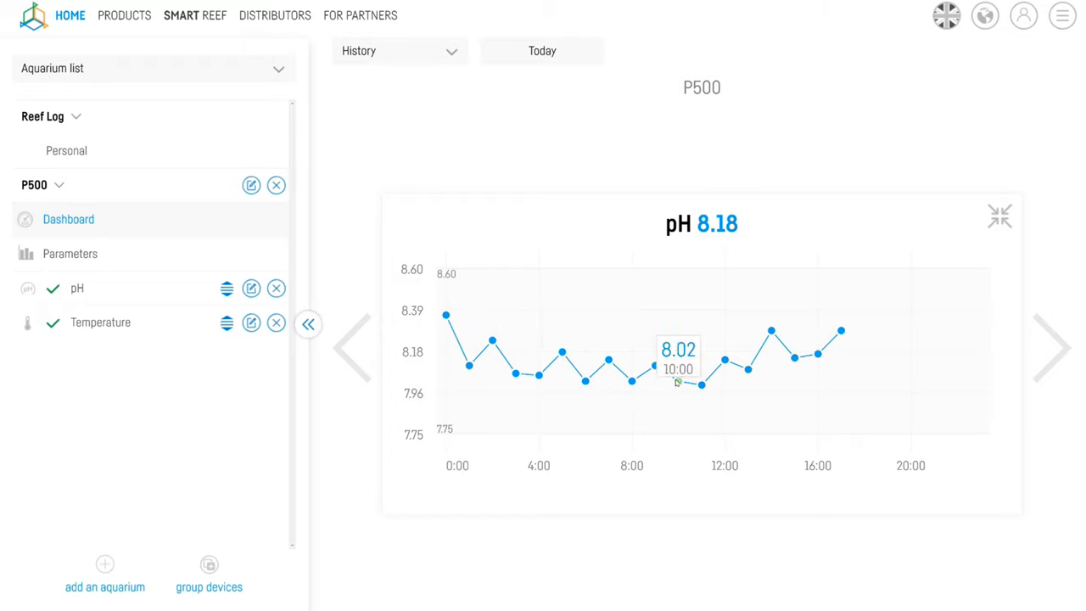
pyautogui.moveTo(747, 367)
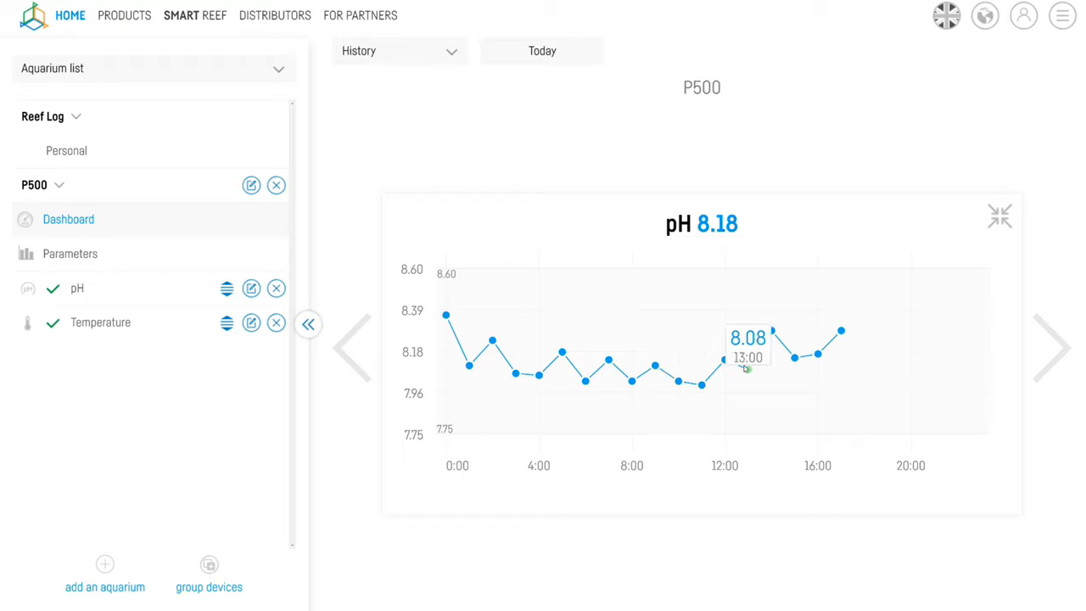
pyautogui.moveTo(817, 355)
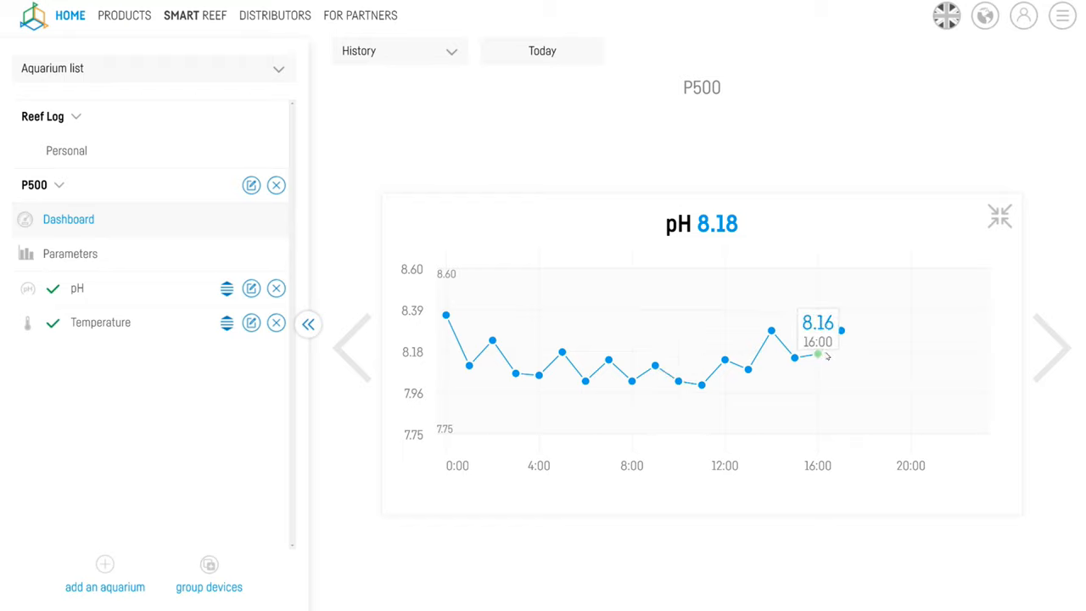
pyautogui.moveTo(733, 401)
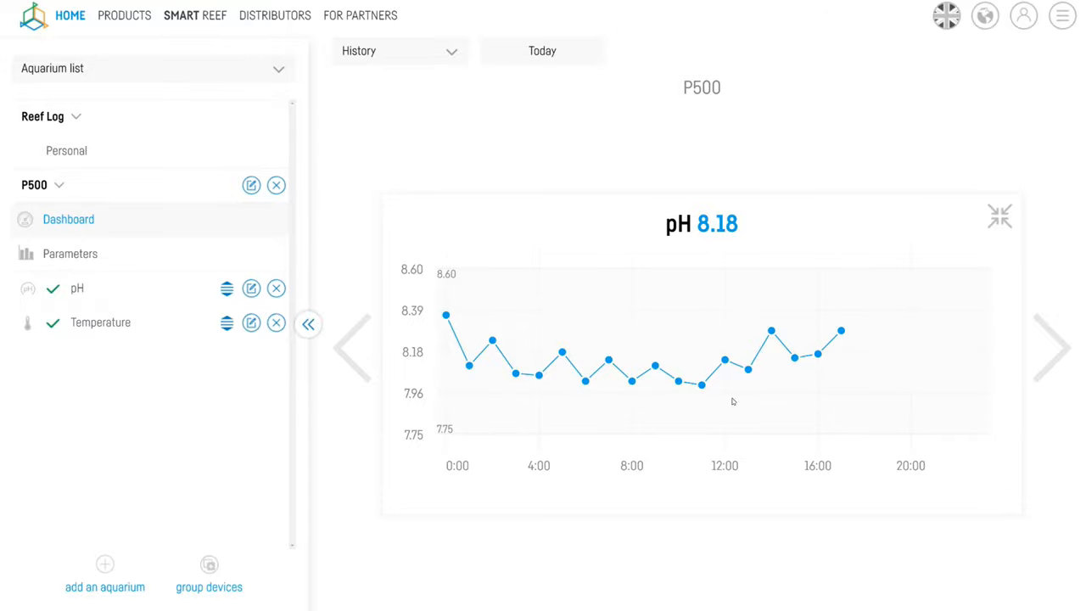